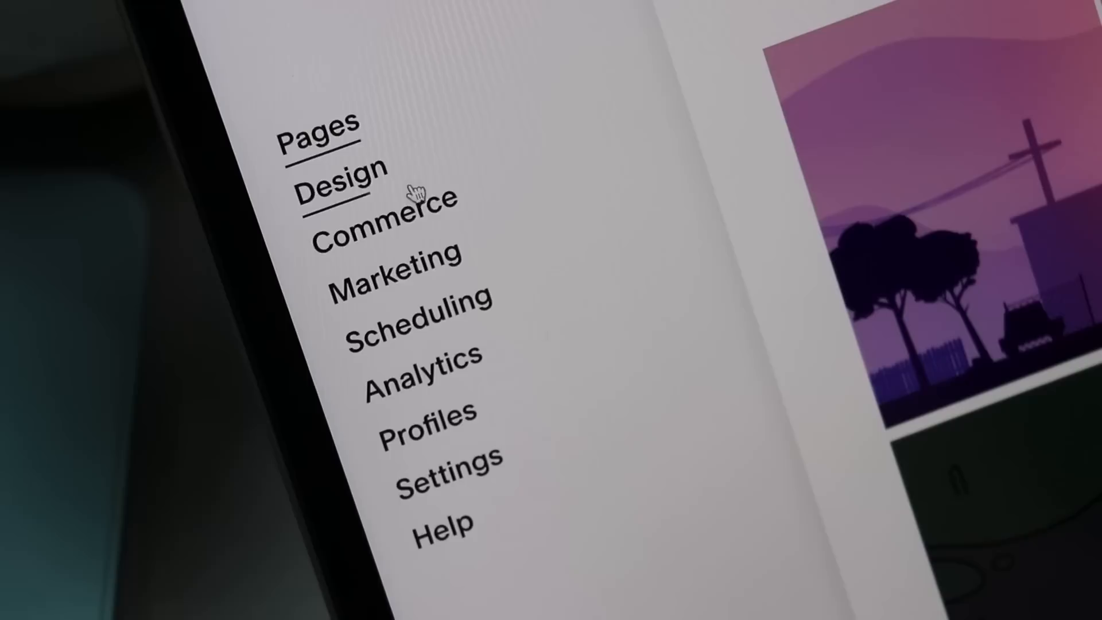
Step: Show the Analytics panel listing overview, commerce and acquisition reports
{"action": "left_click", "coordinate": [416, 376]}
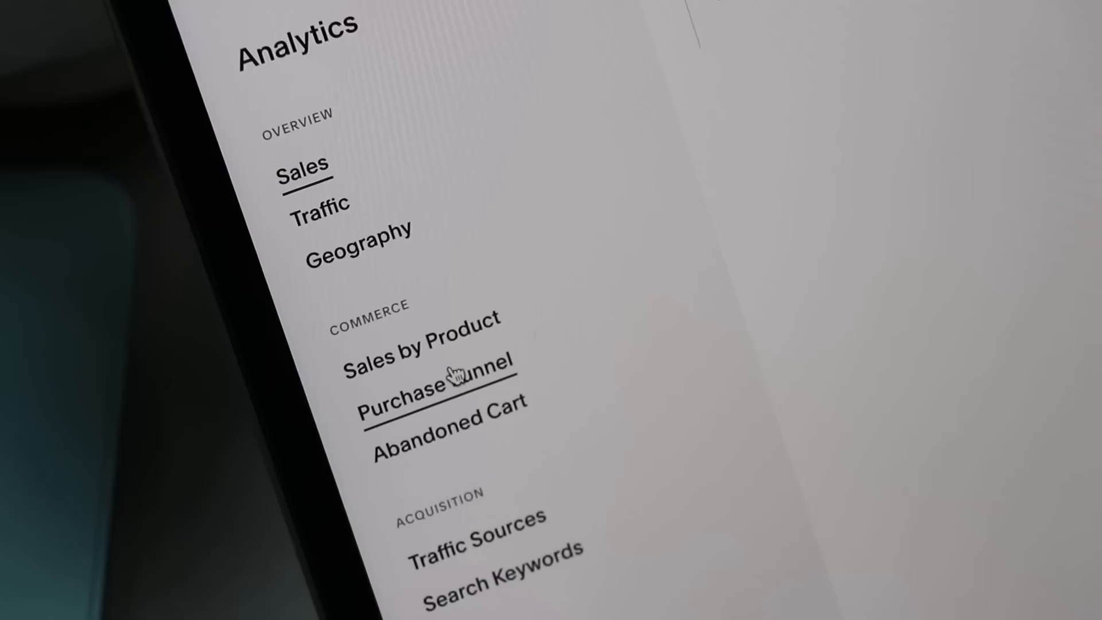